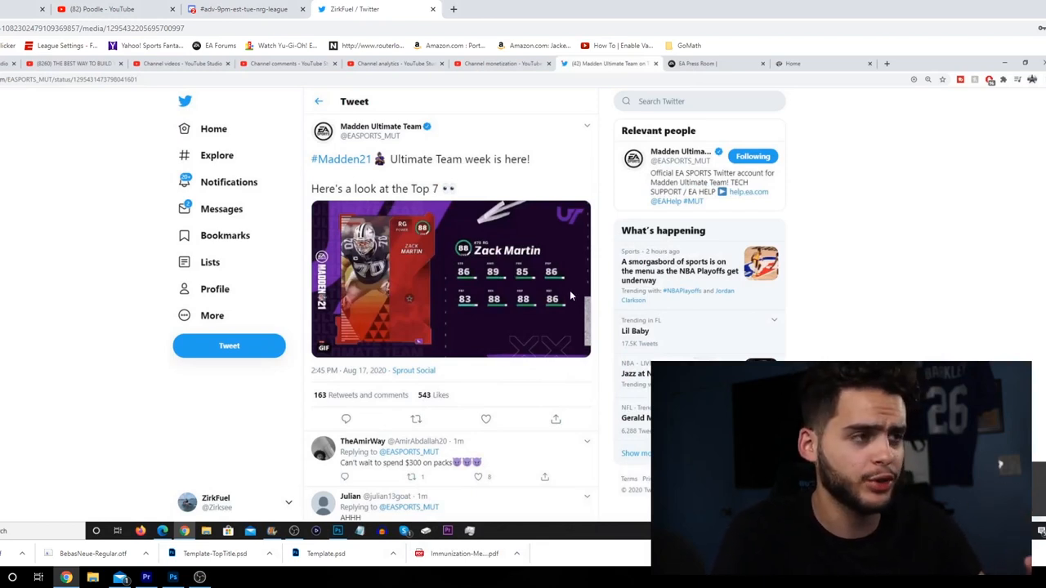
pyautogui.moveTo(560, 304)
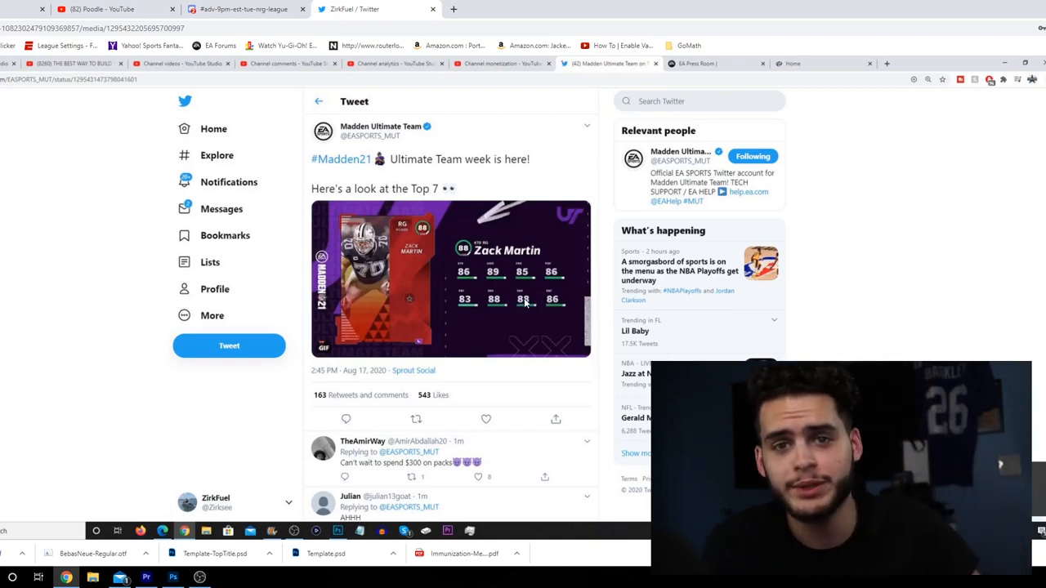
pyautogui.moveTo(533, 334)
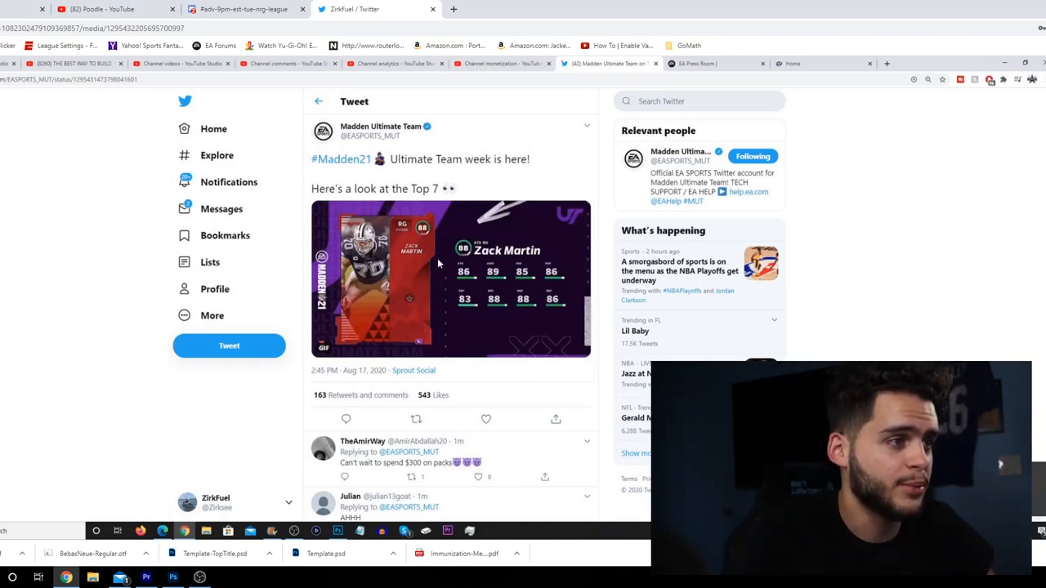
pyautogui.moveTo(424, 258)
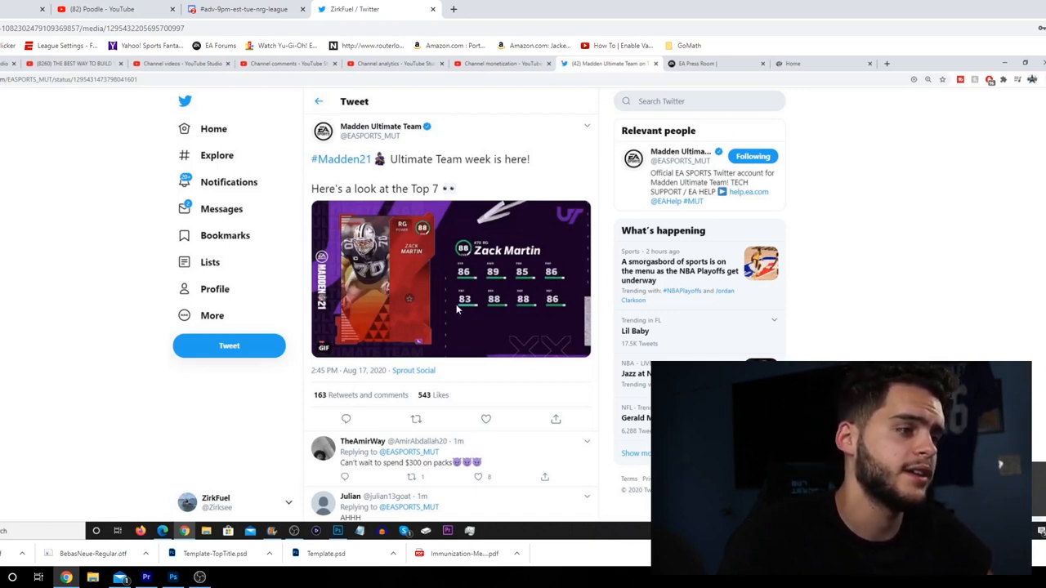
pyautogui.moveTo(504, 313)
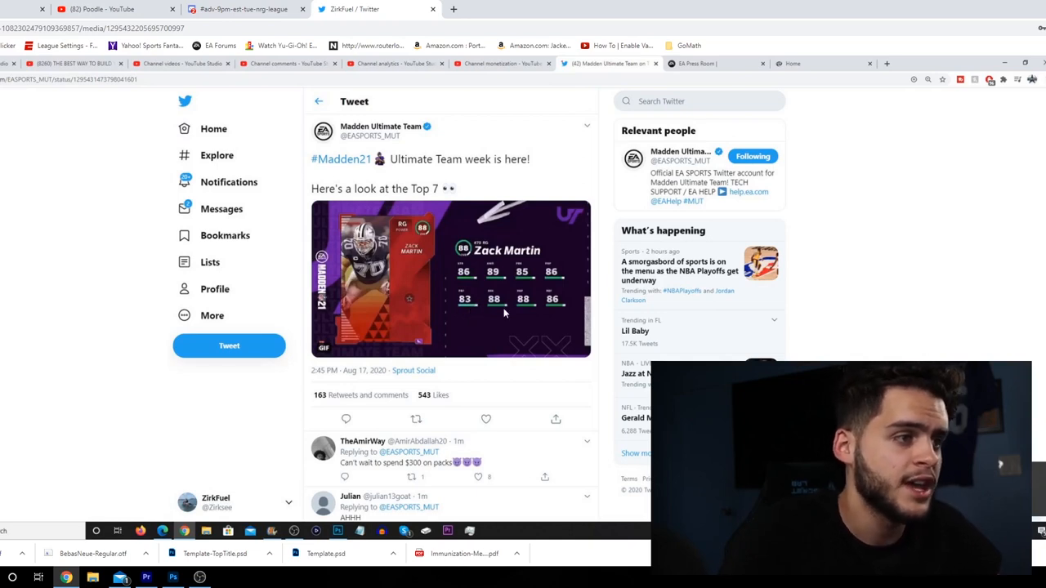
pyautogui.moveTo(537, 308)
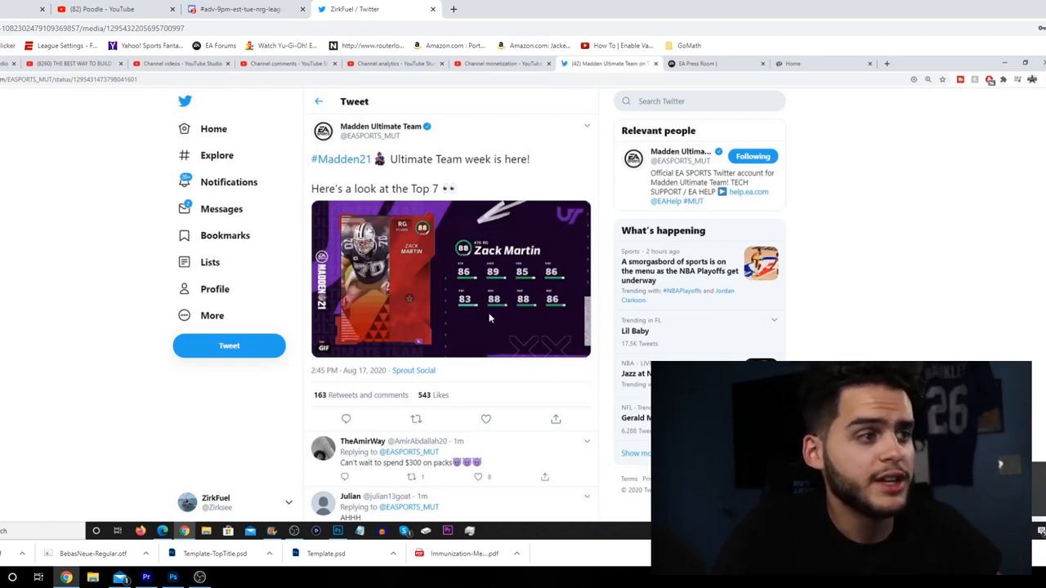
pyautogui.moveTo(501, 309)
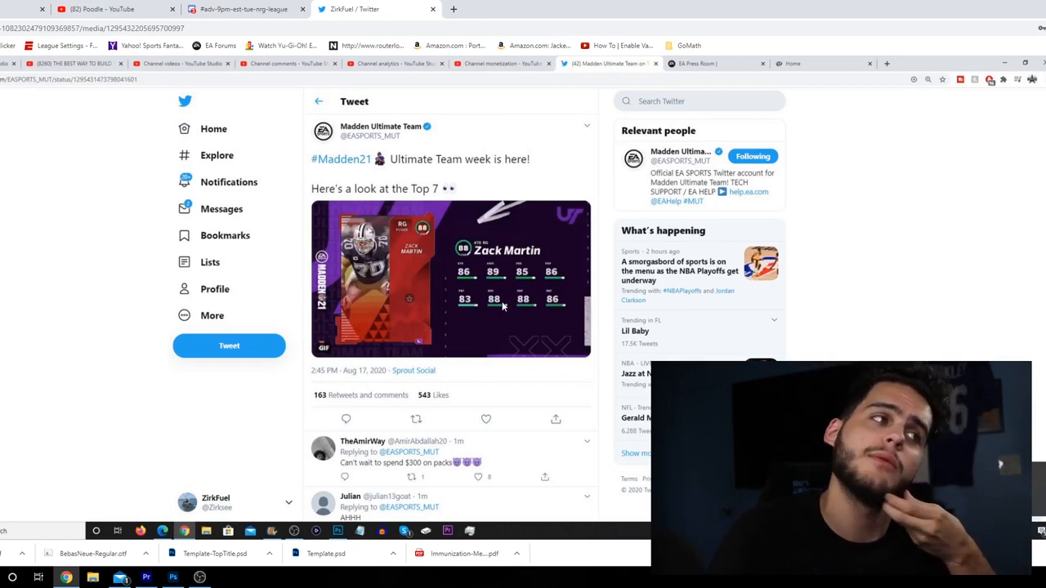
pyautogui.moveTo(504, 310)
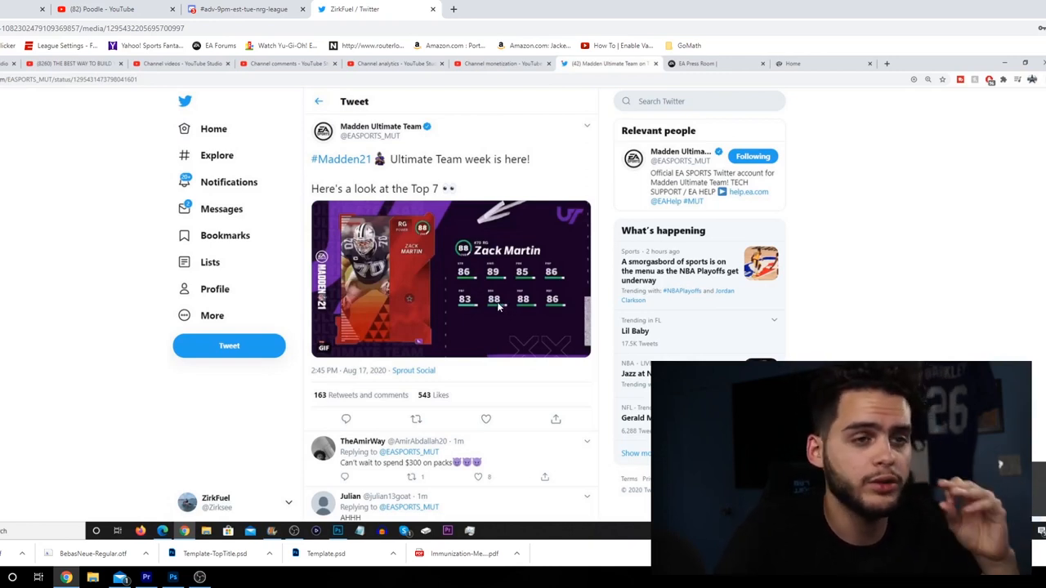
pyautogui.moveTo(528, 338)
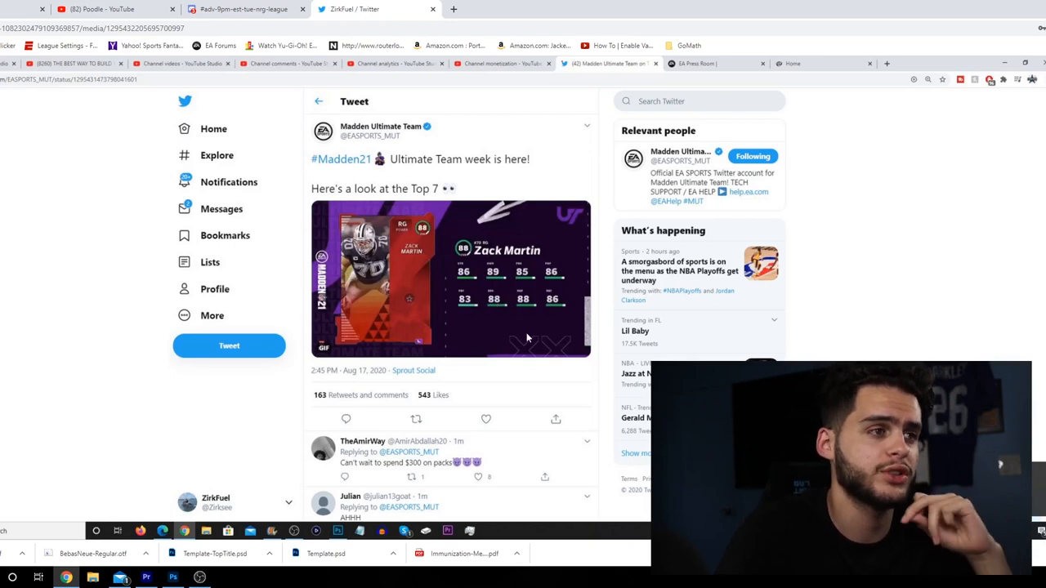
pyautogui.moveTo(536, 338)
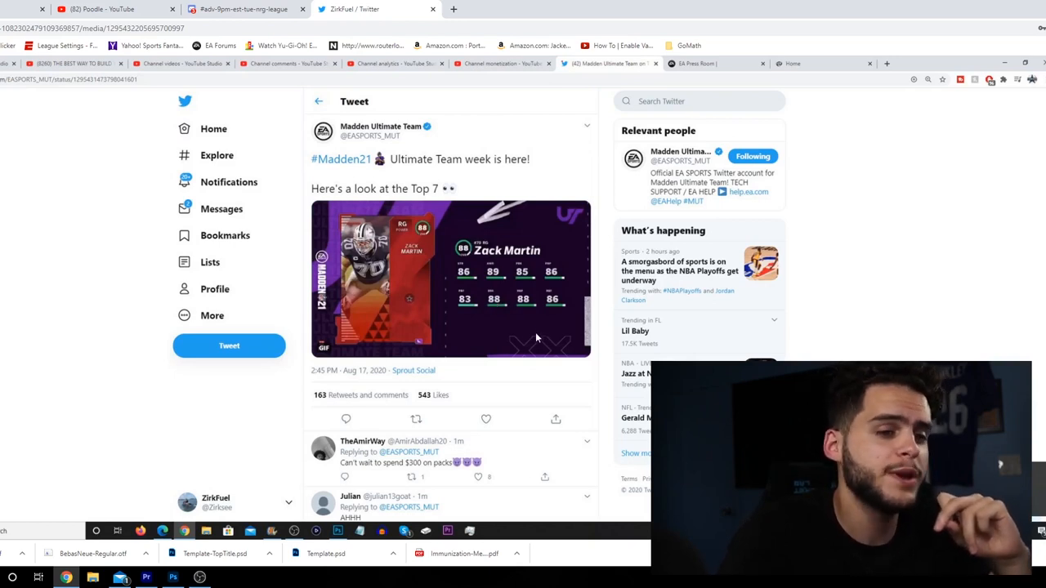
pyautogui.moveTo(525, 321)
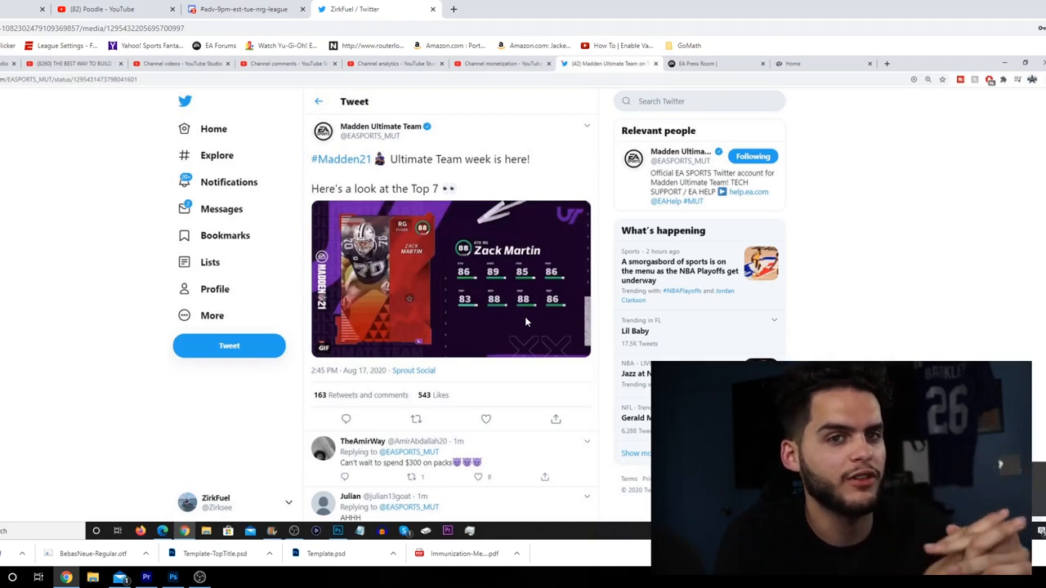
pyautogui.moveTo(531, 321)
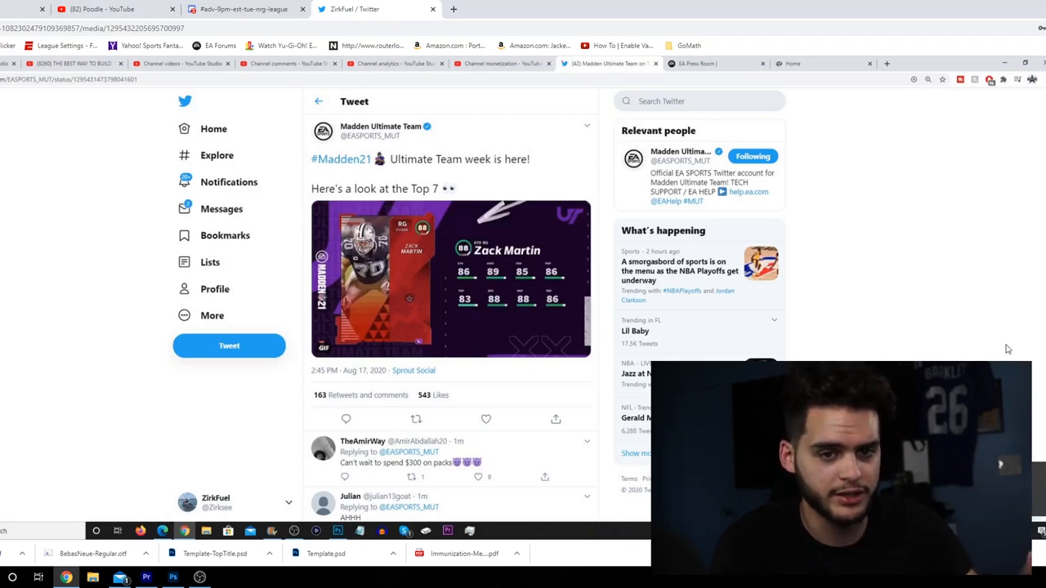
# Advance the tweet's Top 7 GIF to Aaron Donald's 88-rated card.
pyautogui.click(222, 208)
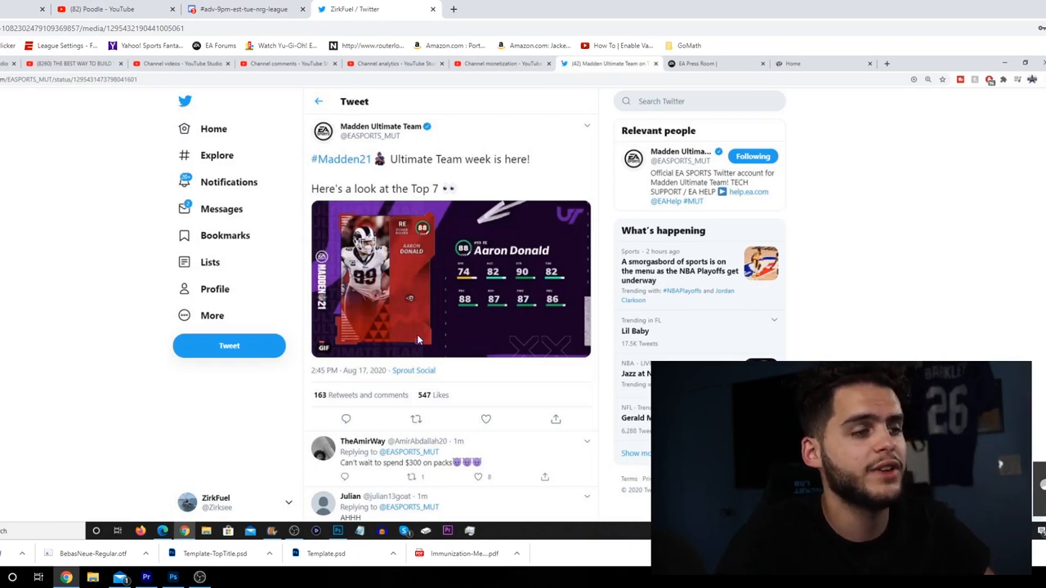
pyautogui.moveTo(467, 338)
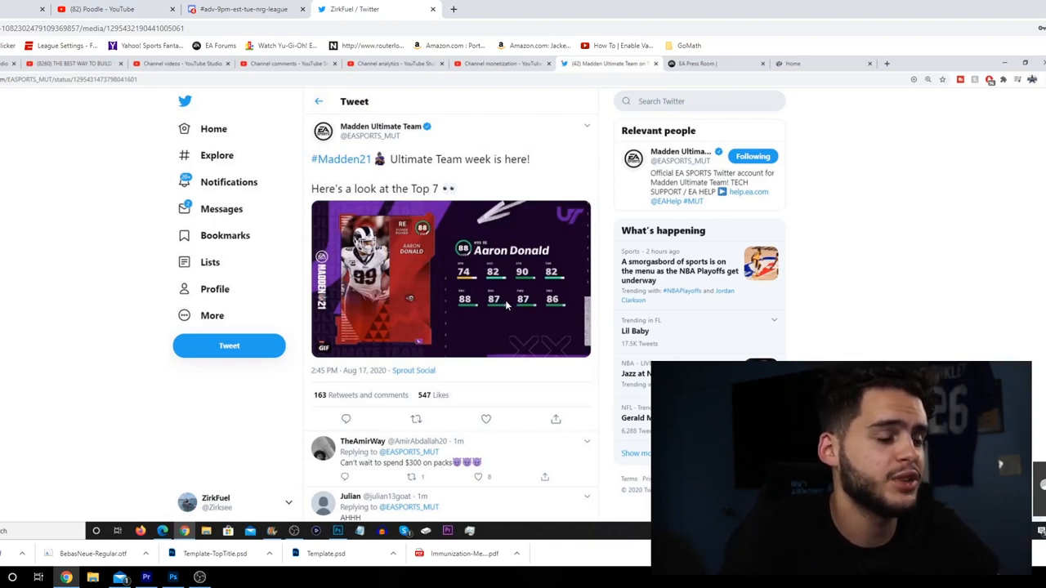
pyautogui.moveTo(529, 312)
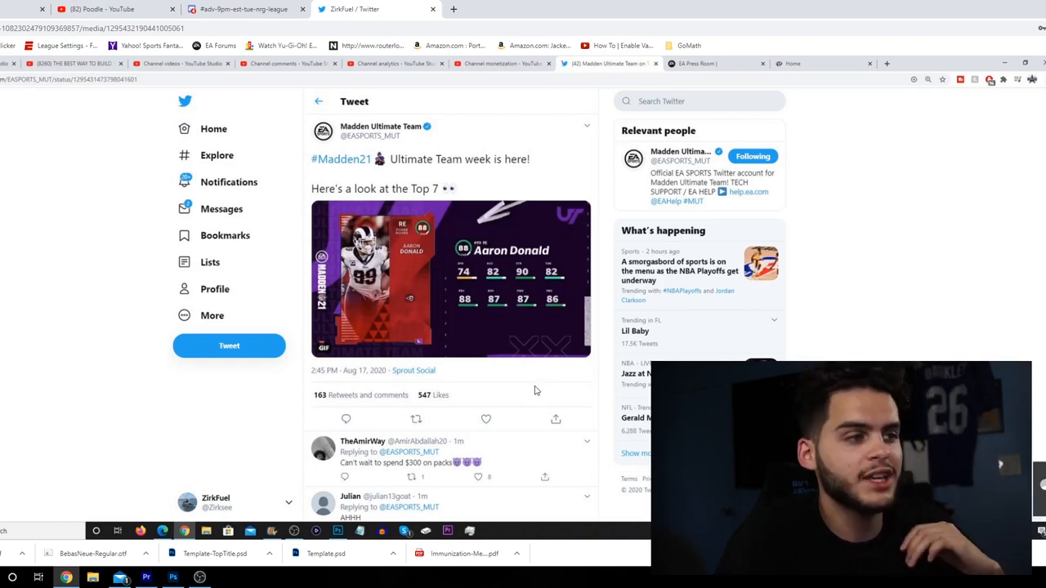
pyautogui.moveTo(531, 386)
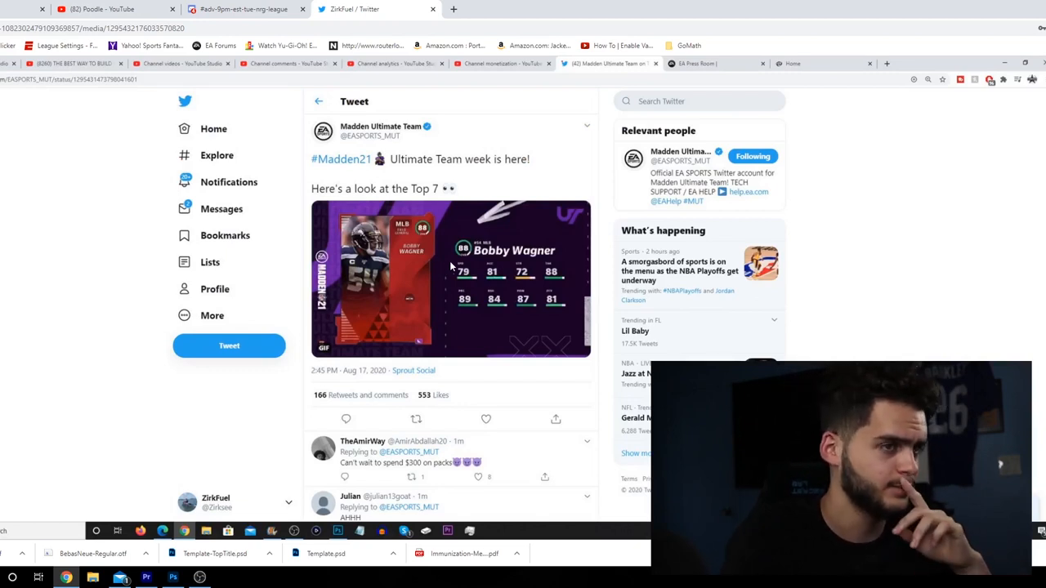
pyautogui.moveTo(454, 297)
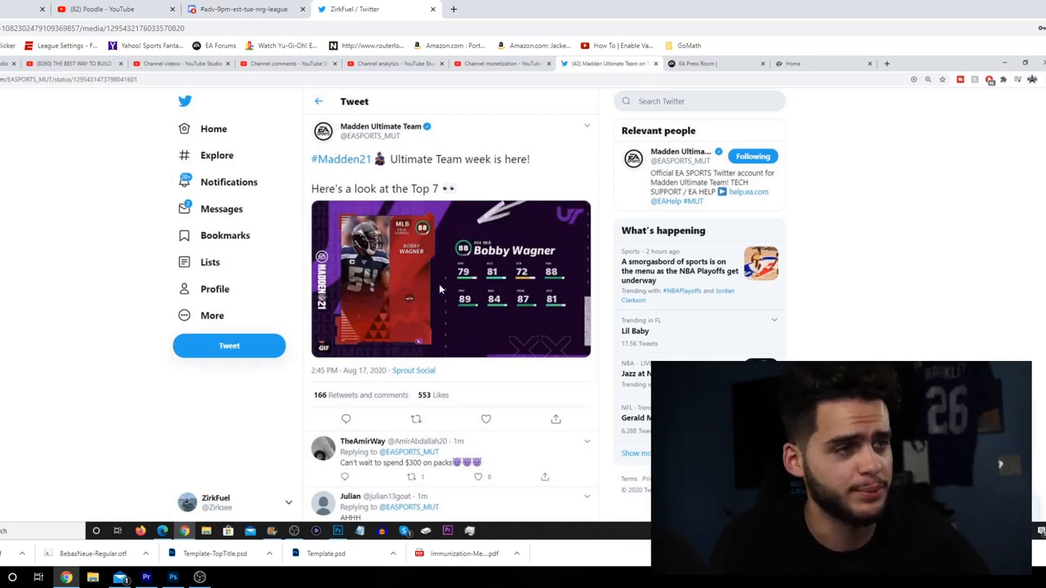
pyautogui.moveTo(474, 281)
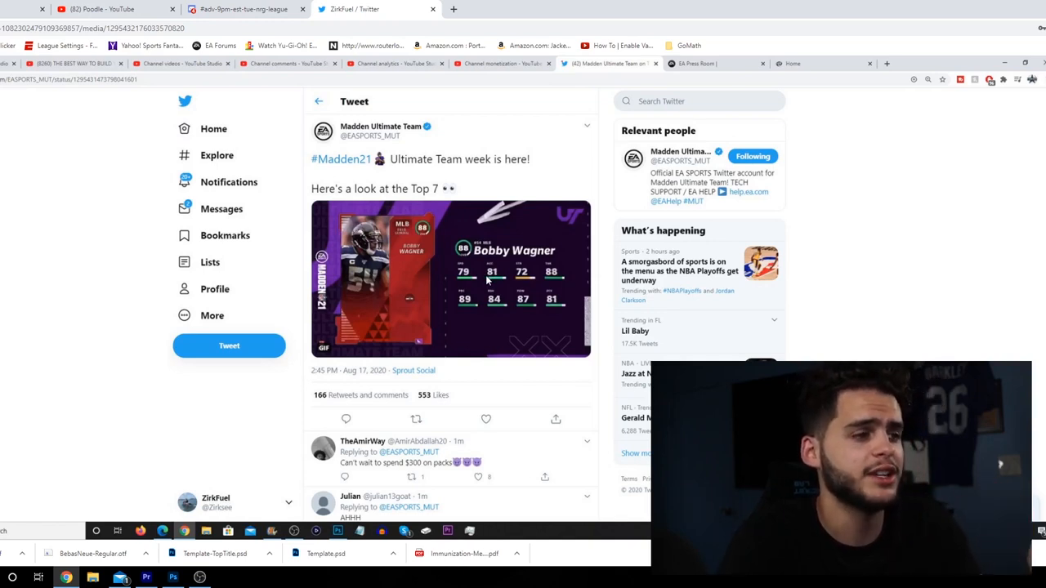
pyautogui.moveTo(510, 311)
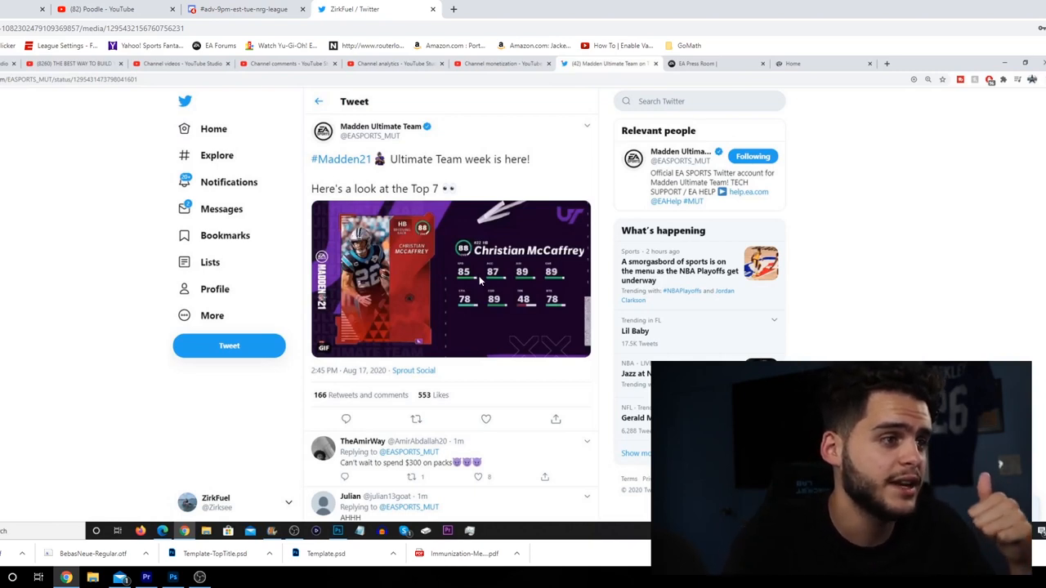
pyautogui.moveTo(523, 285)
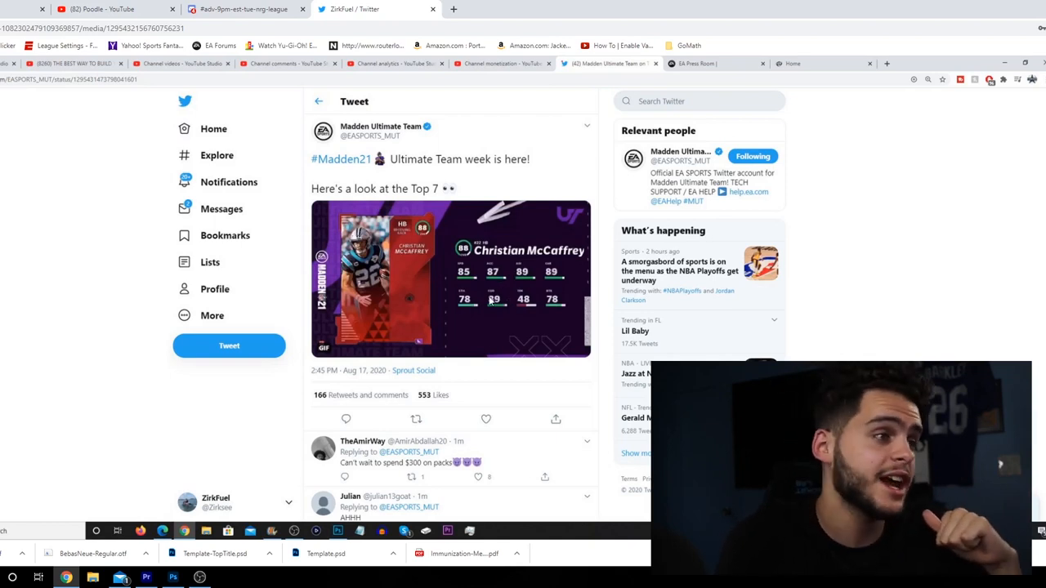
pyautogui.moveTo(468, 300)
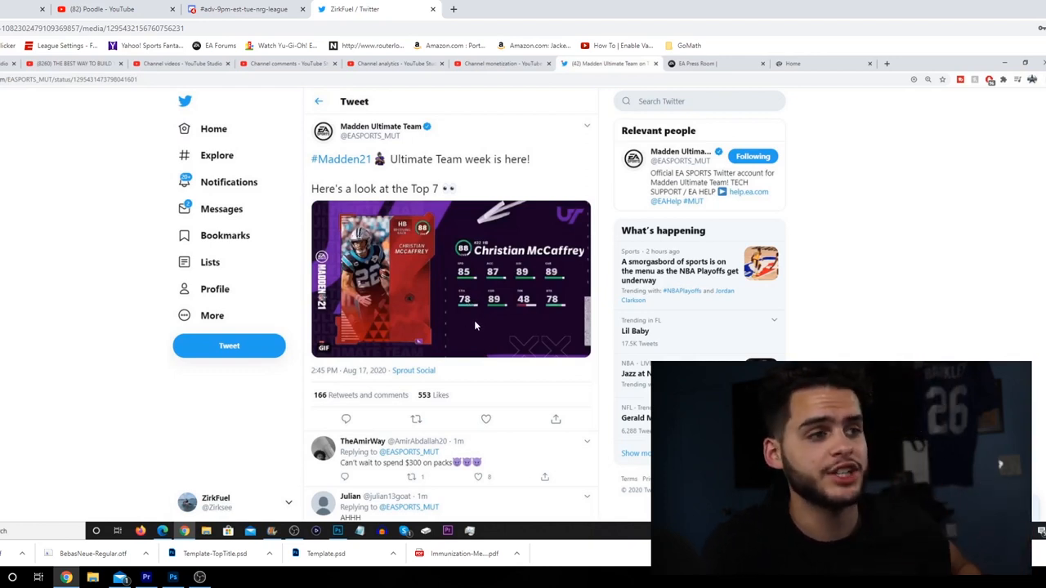
pyautogui.moveTo(511, 319)
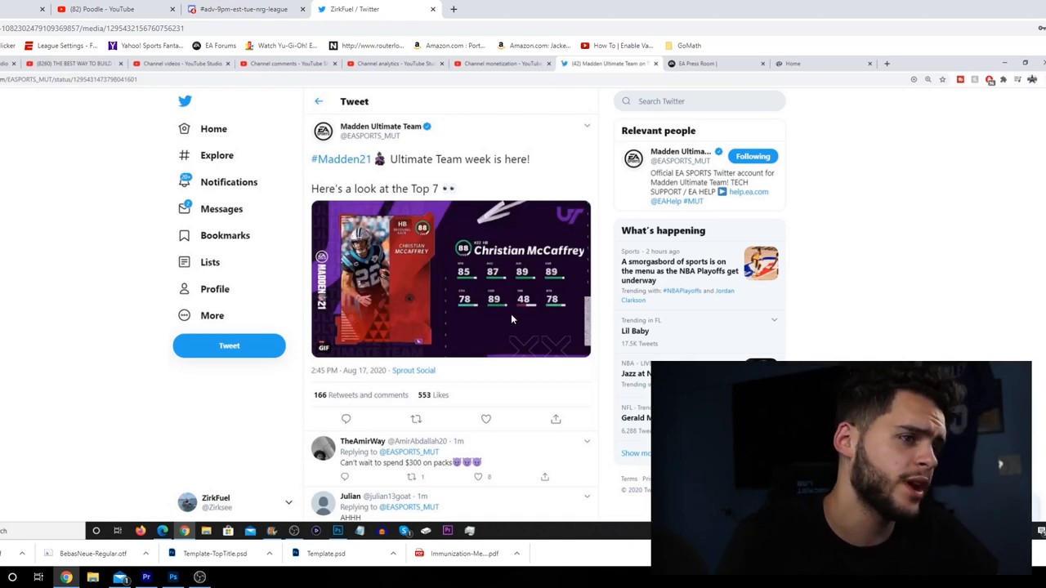
pyautogui.moveTo(494, 314)
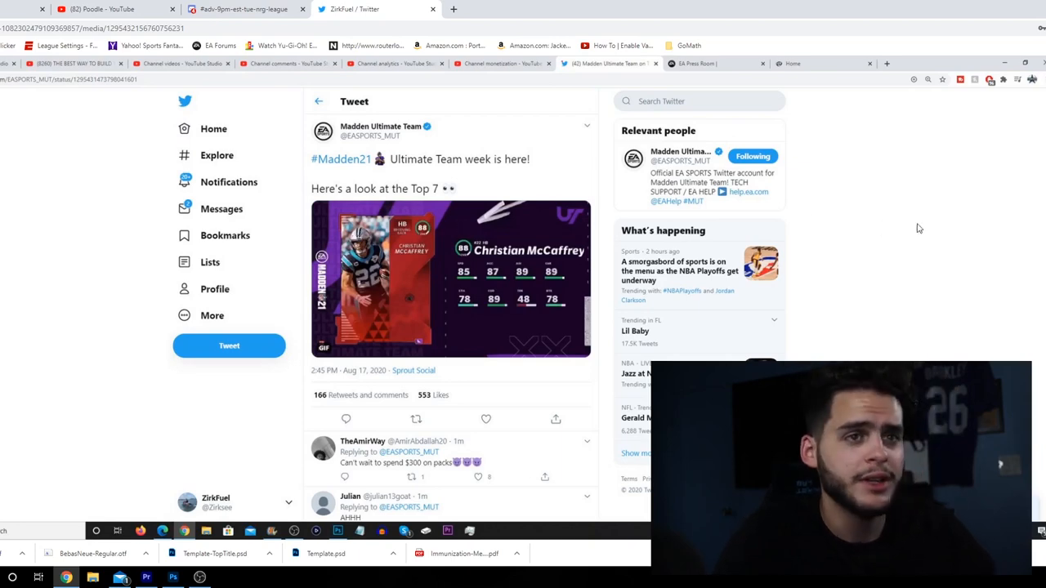
pyautogui.click(222, 208)
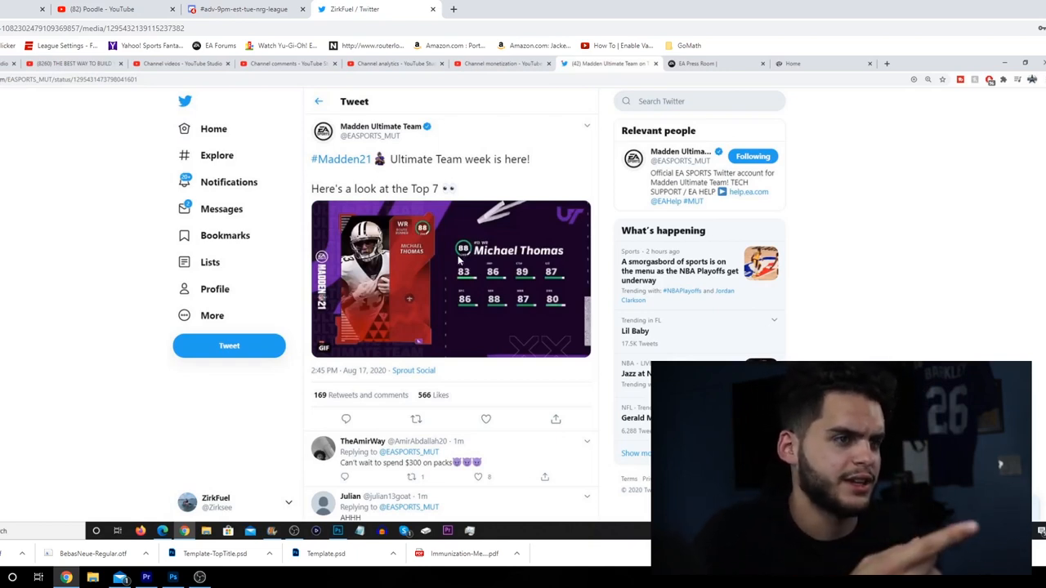
pyautogui.moveTo(531, 286)
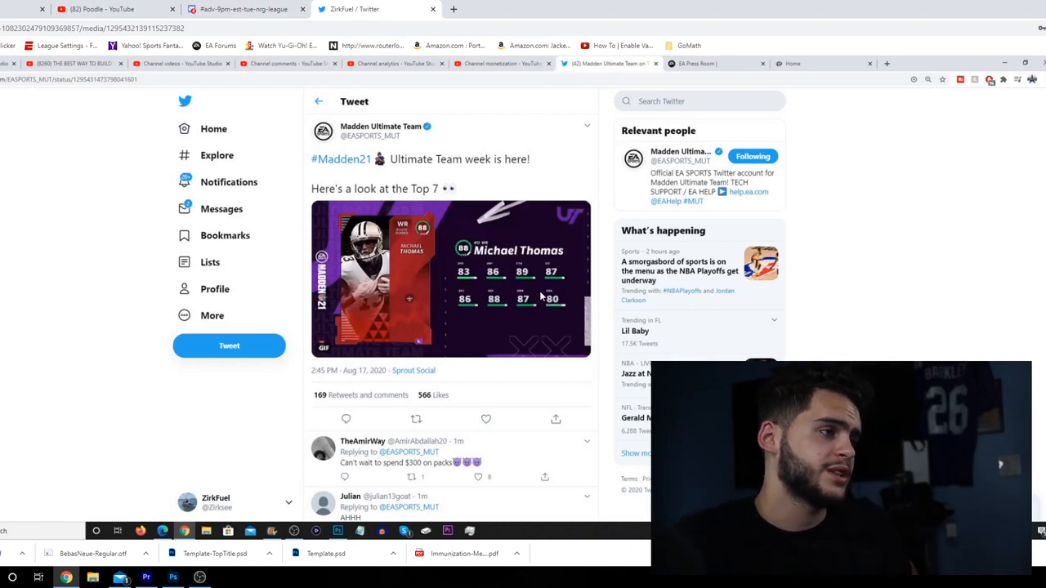
pyautogui.moveTo(527, 283)
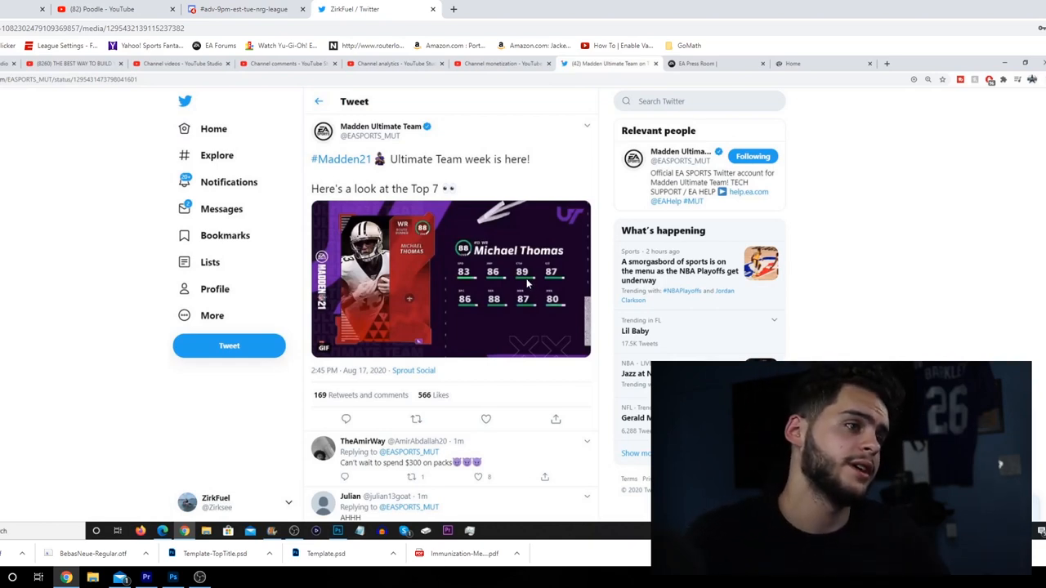
pyautogui.moveTo(543, 301)
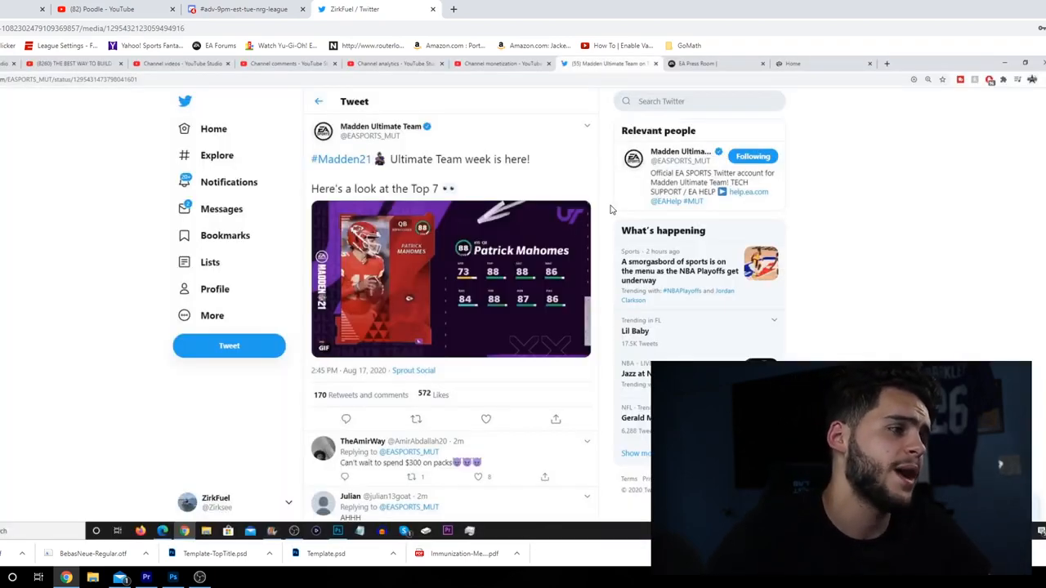
pyautogui.moveTo(509, 232)
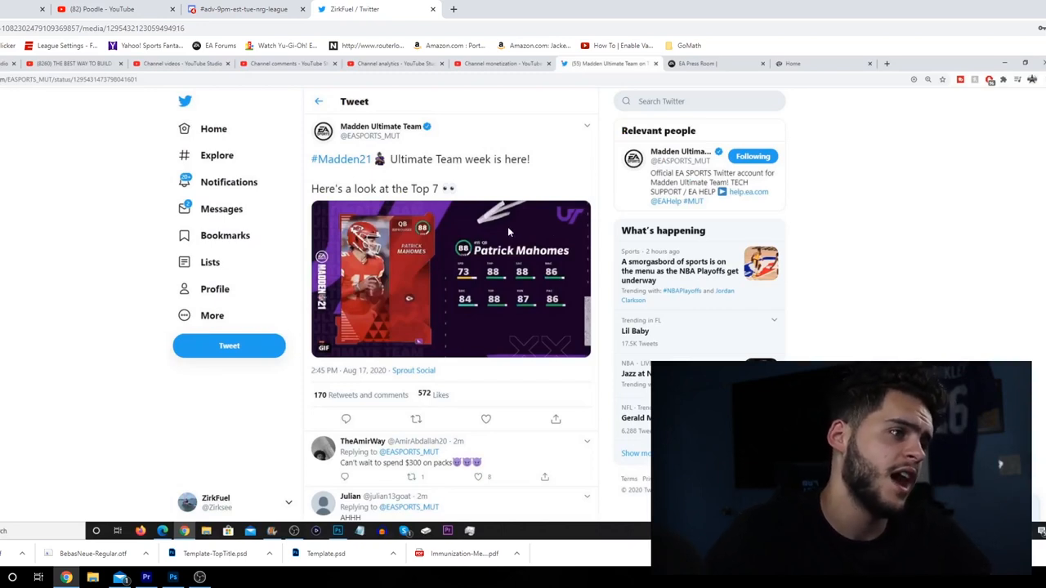
pyautogui.moveTo(424, 381)
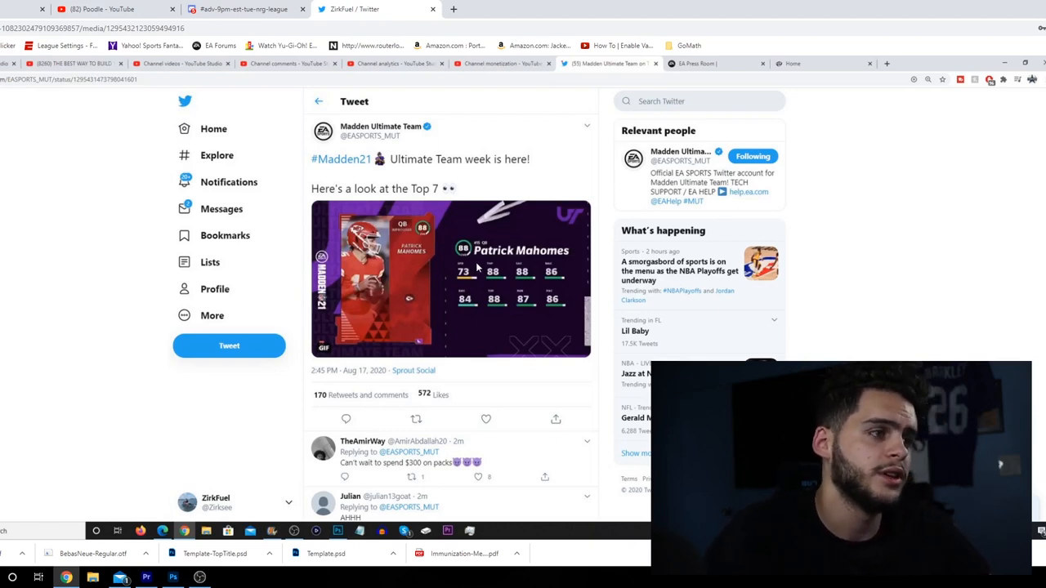
pyautogui.moveTo(486, 273)
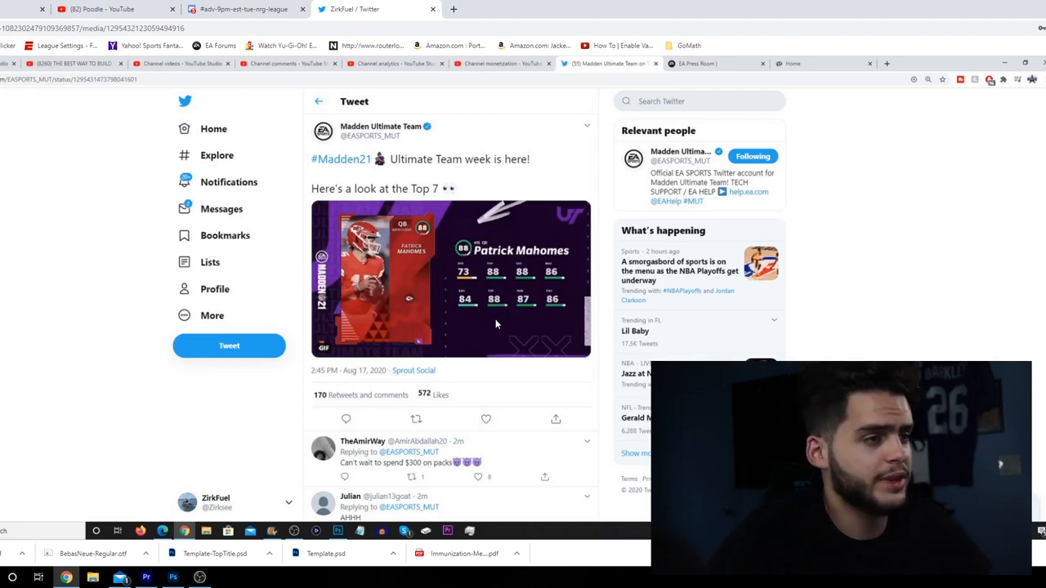
pyautogui.moveTo(380, 327)
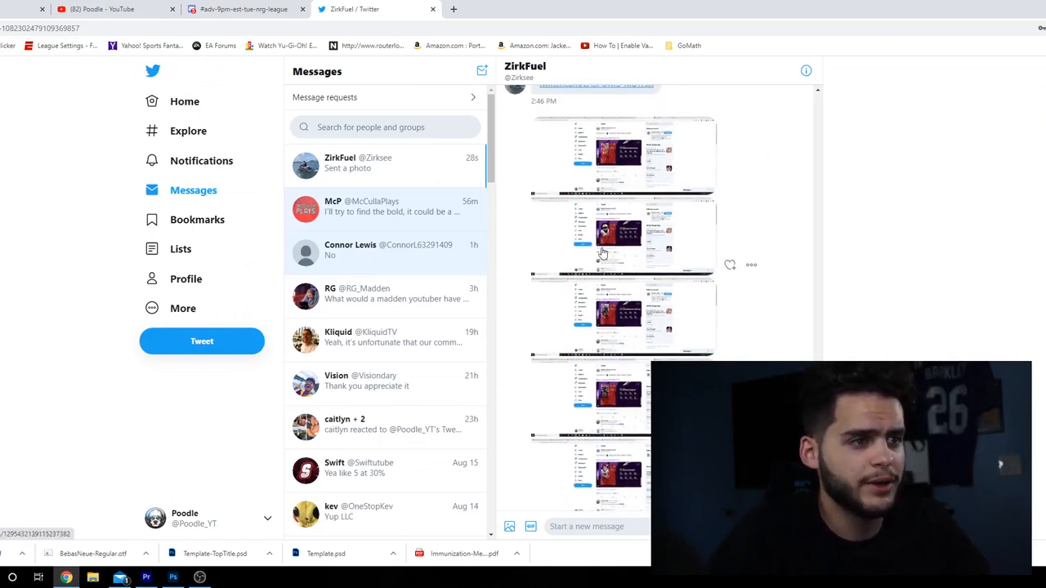
# Scroll the ZirkFuel thread down to the newest tweet screenshots, sent at 2:48 PM.
pyautogui.scroll(-3)
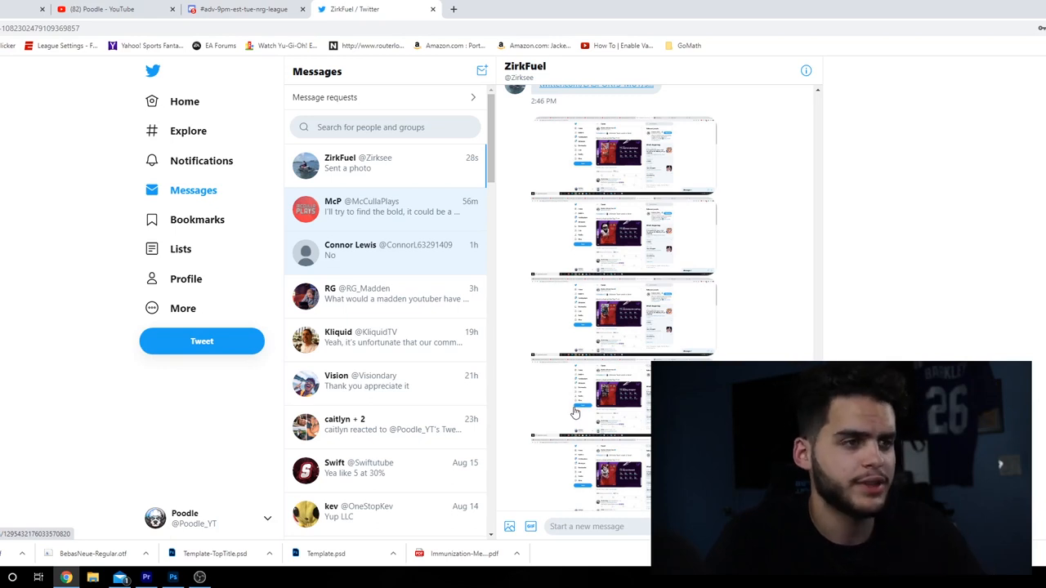
pyautogui.scroll(-3)
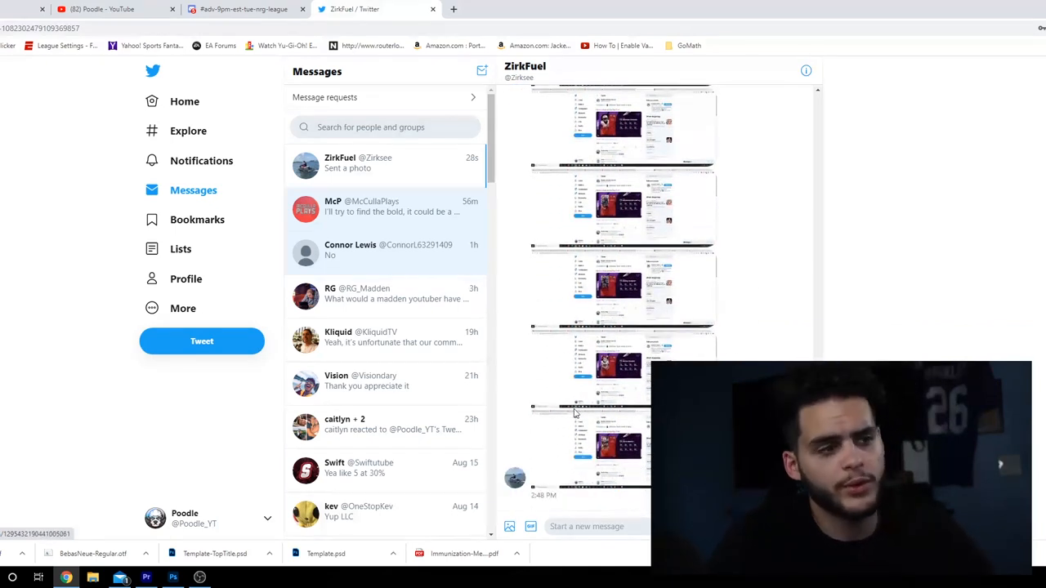